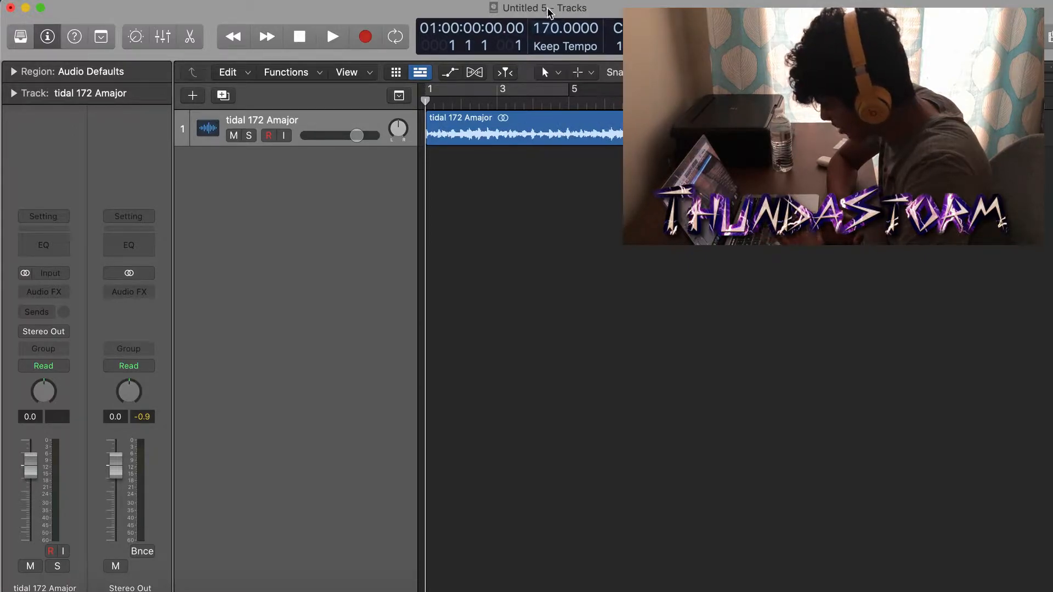
- Add a Software Instrument track, Inst 1, and change the tempo from 170 to 172 BPM
click(395, 36)
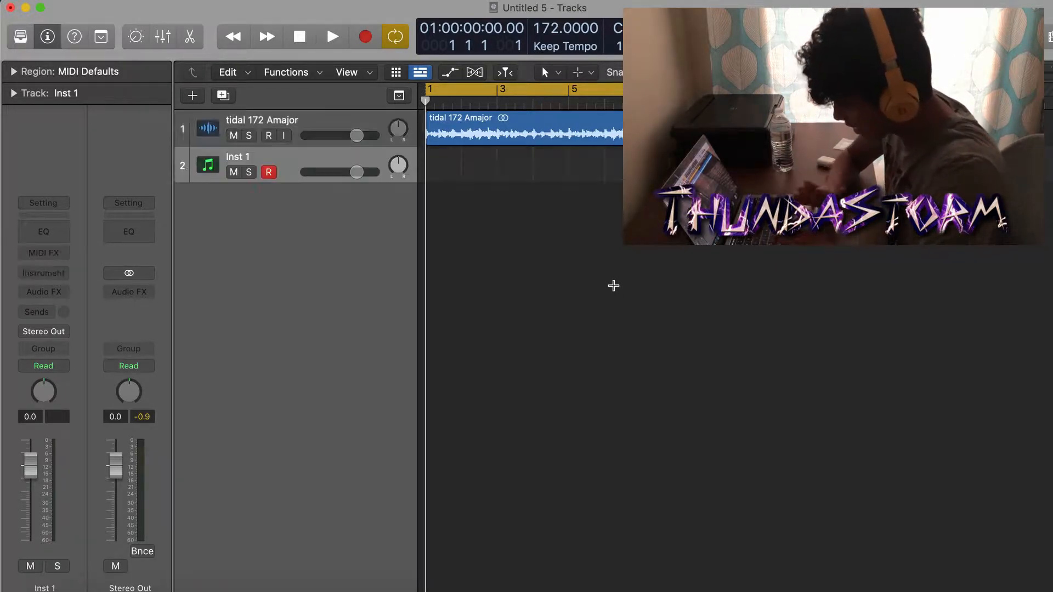
click(192, 95)
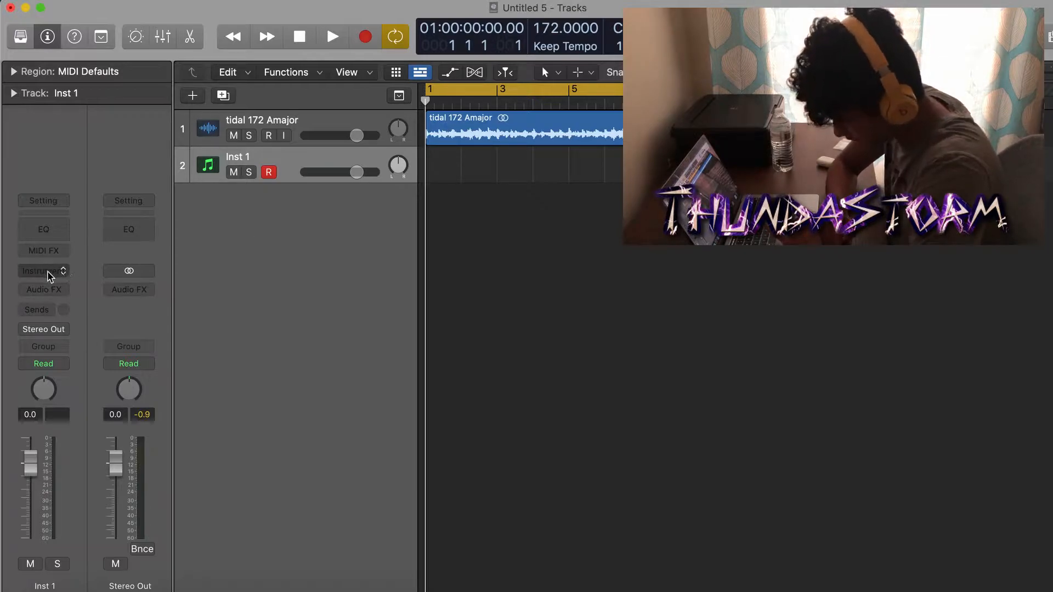
- Load Ultrabeat (Drum Machine) in stereo into the Inst 1 instrument slot
click(38, 271)
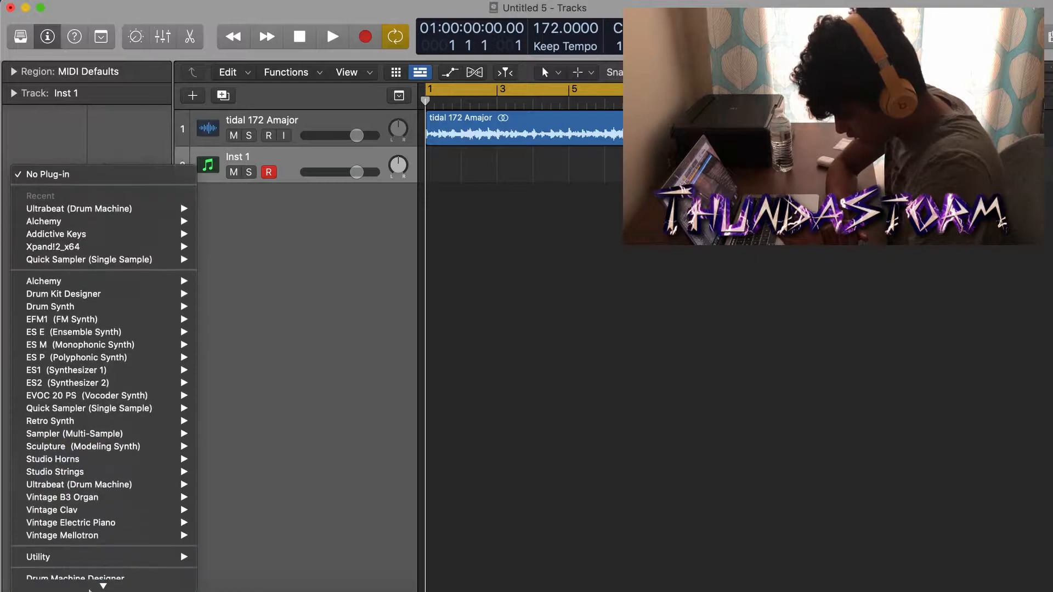
mouse_move(78, 443)
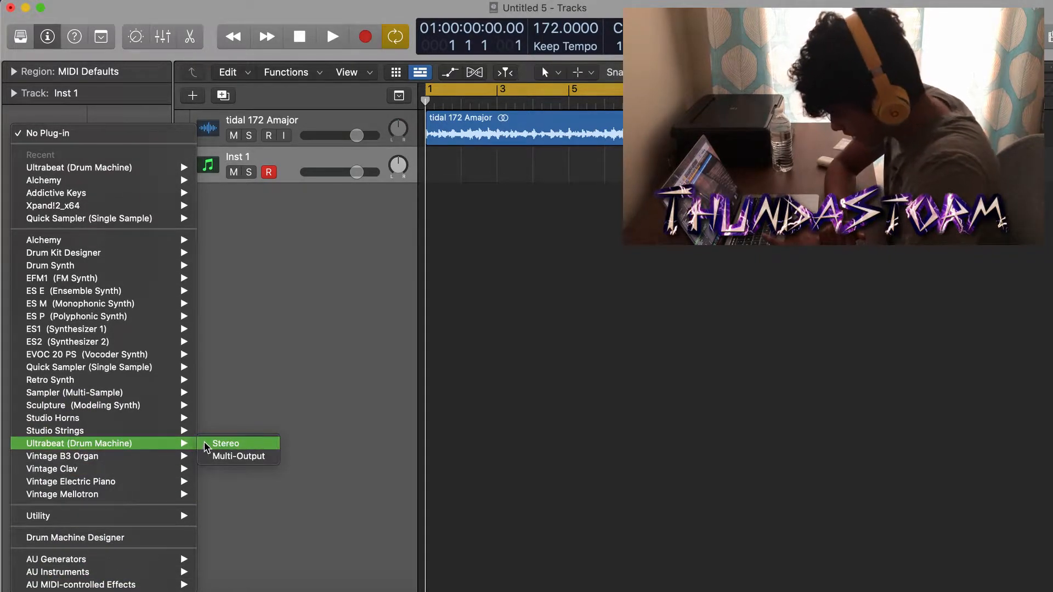
mouse_move(238, 455)
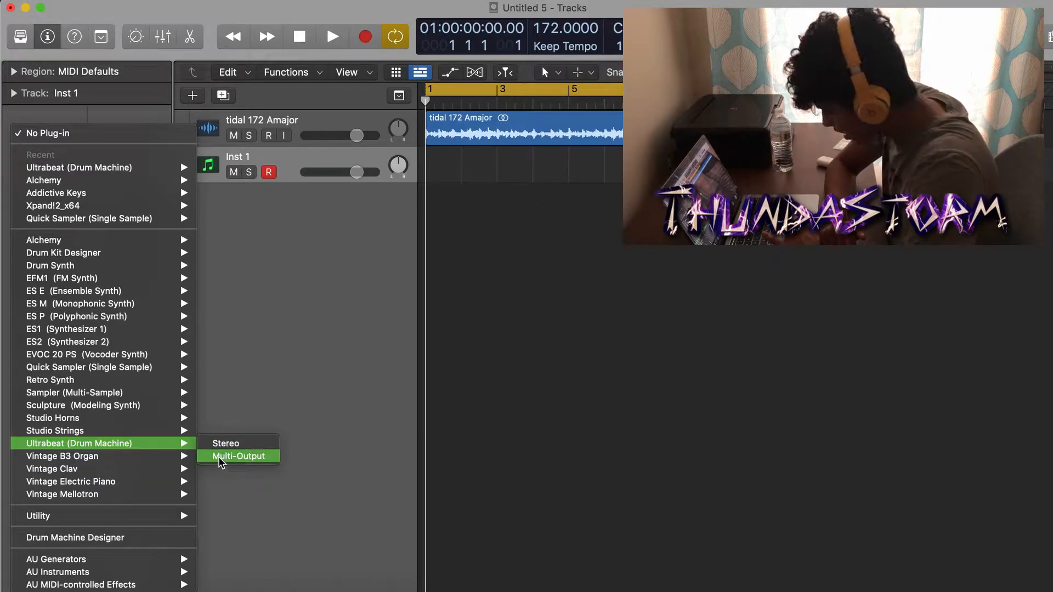
mouse_move(226, 445)
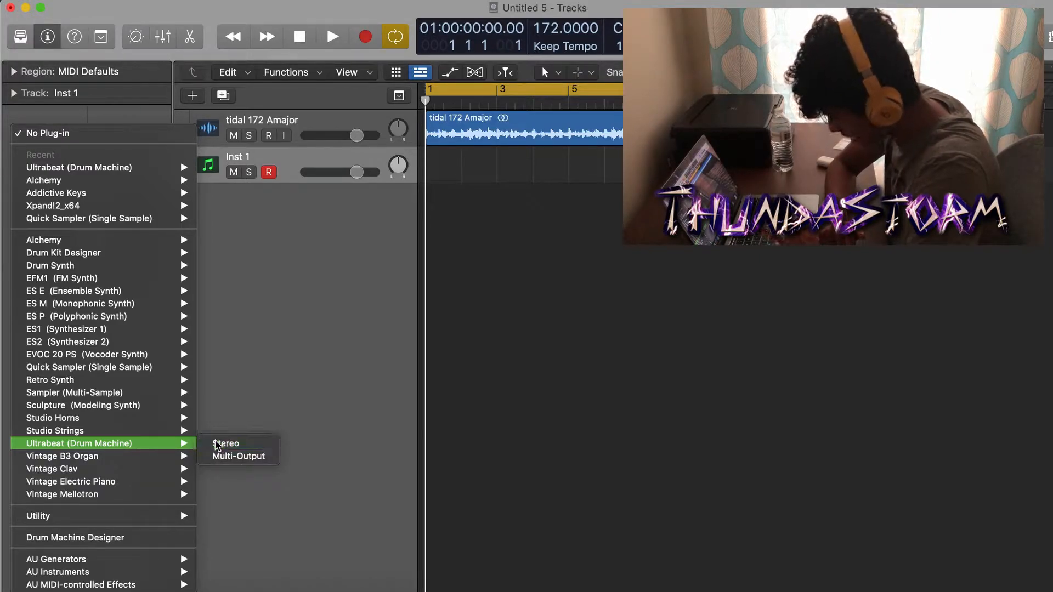
click(226, 443)
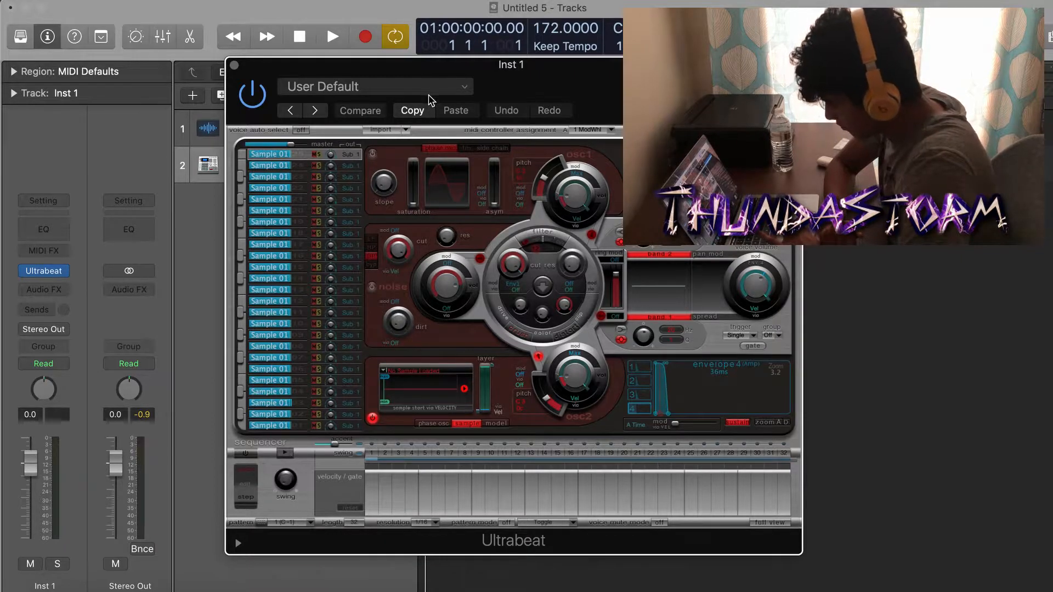
- Load the Adept Machine drum kit from Ultrabeat's settings menu under Drum Kits
click(376, 86)
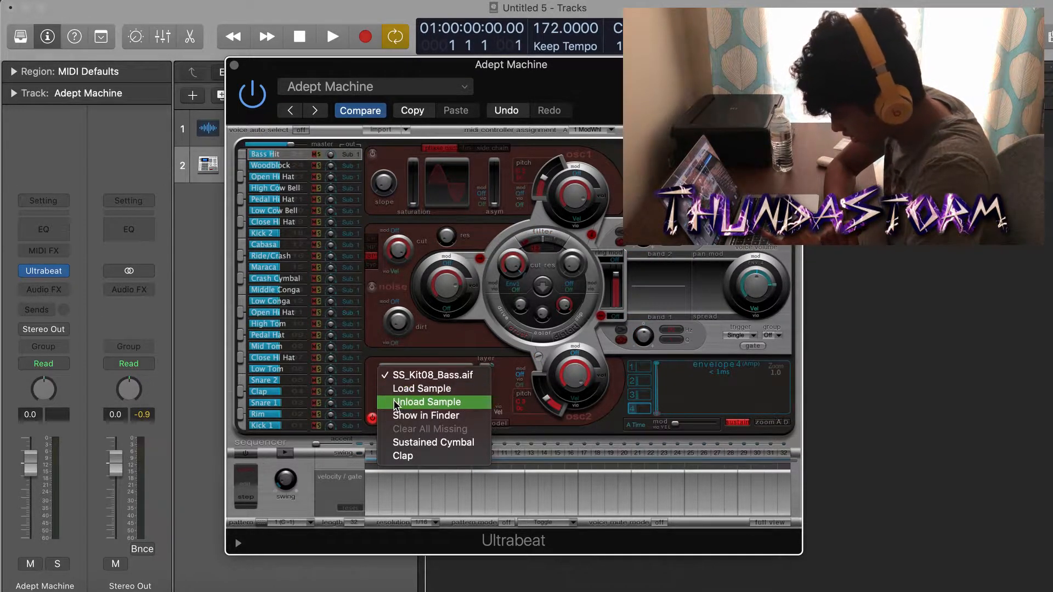
click(427, 401)
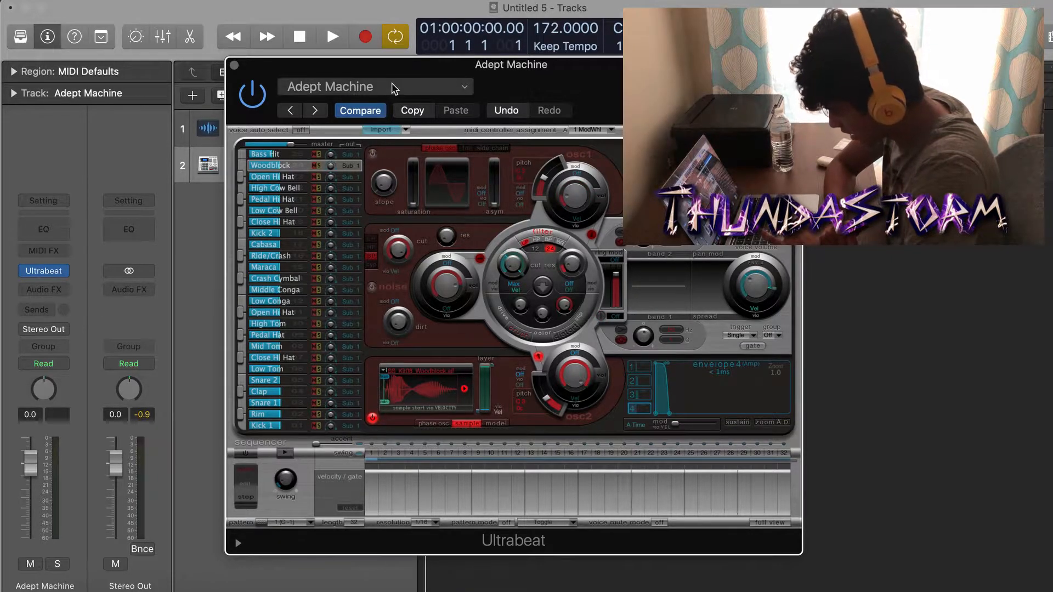
click(374, 86)
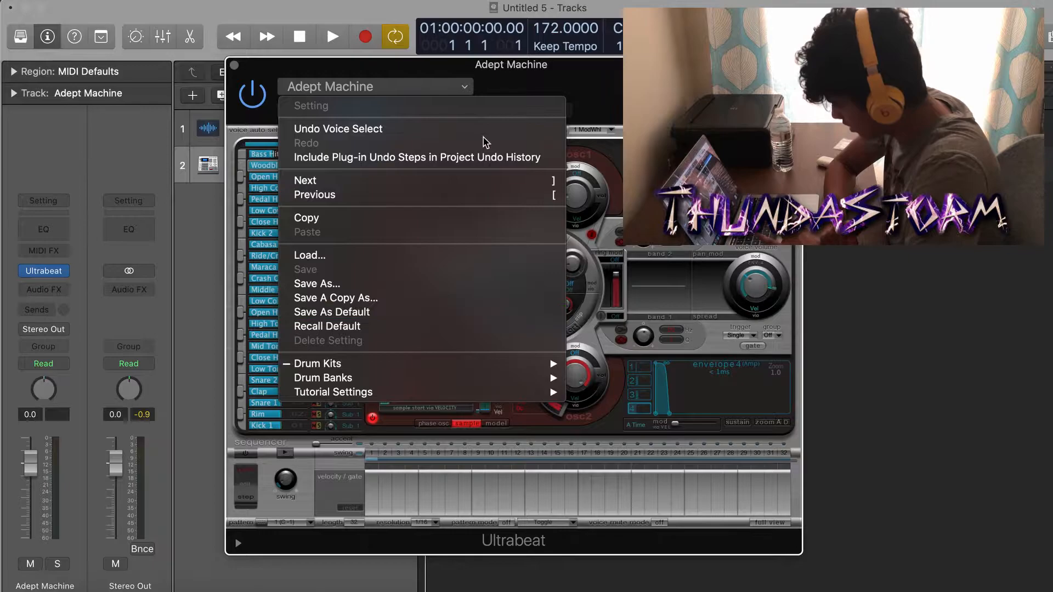
mouse_move(316, 363)
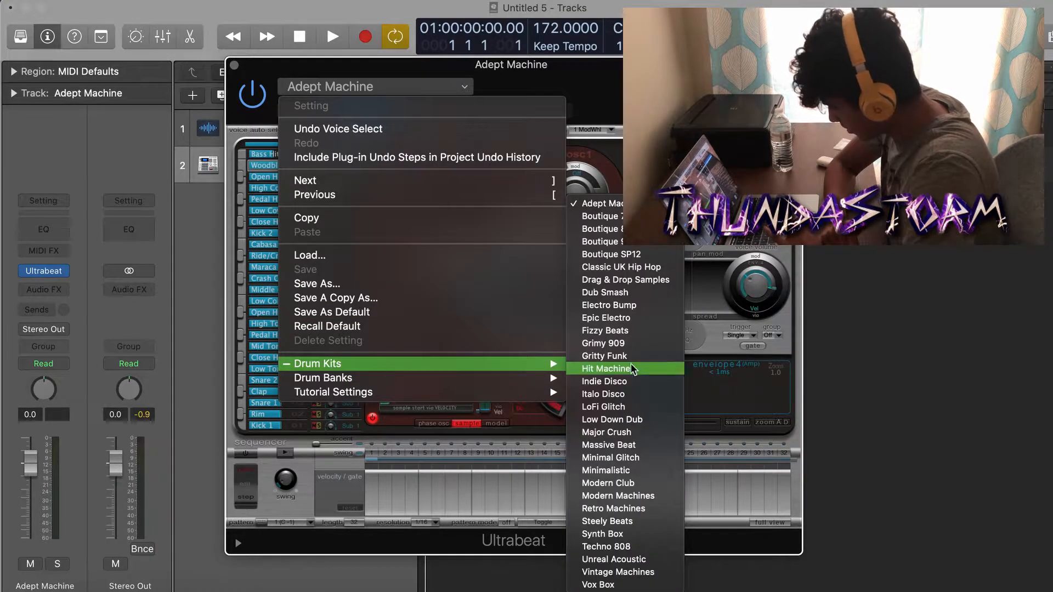
mouse_move(624, 279)
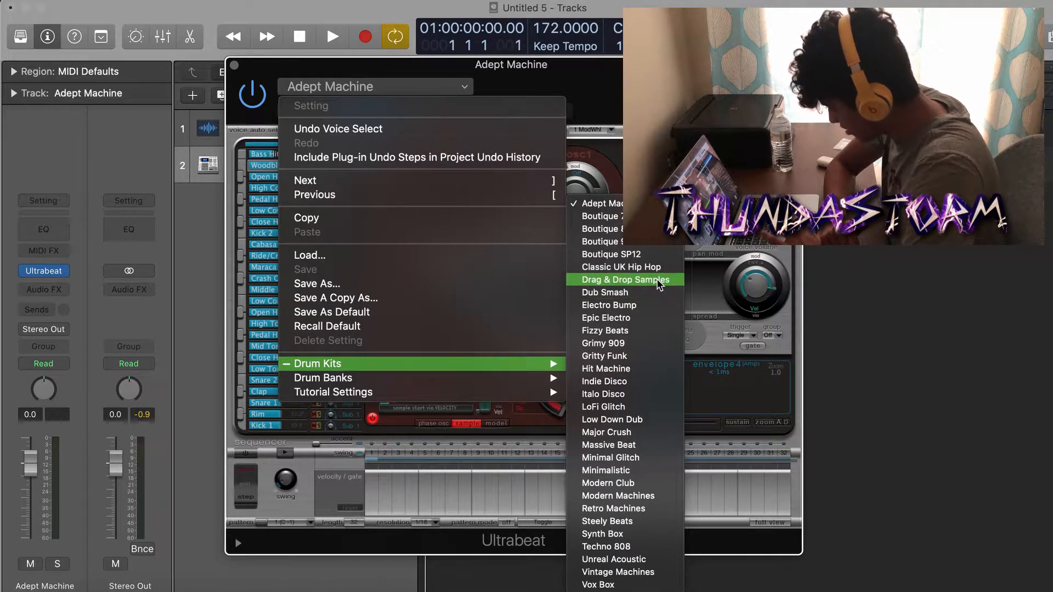
- Switch Ultrabeat to the Drum Kits > Drag & Drop Samples kit
click(624, 279)
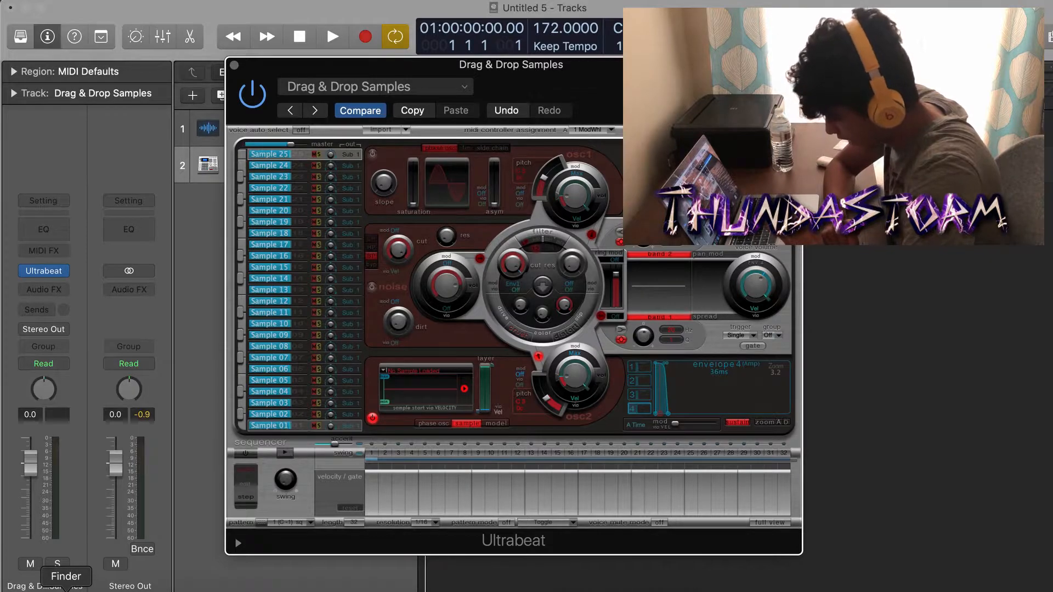
- Open a drum kit folder in Finder and drag a .wav sample onto an Ultrabeat voice
click(66, 576)
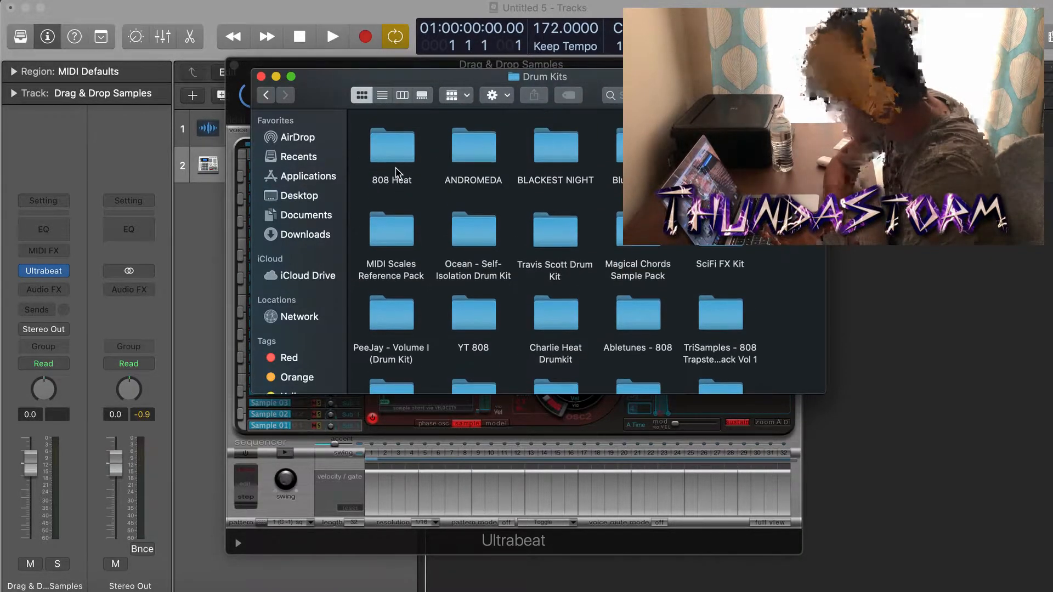
double_click(472, 141)
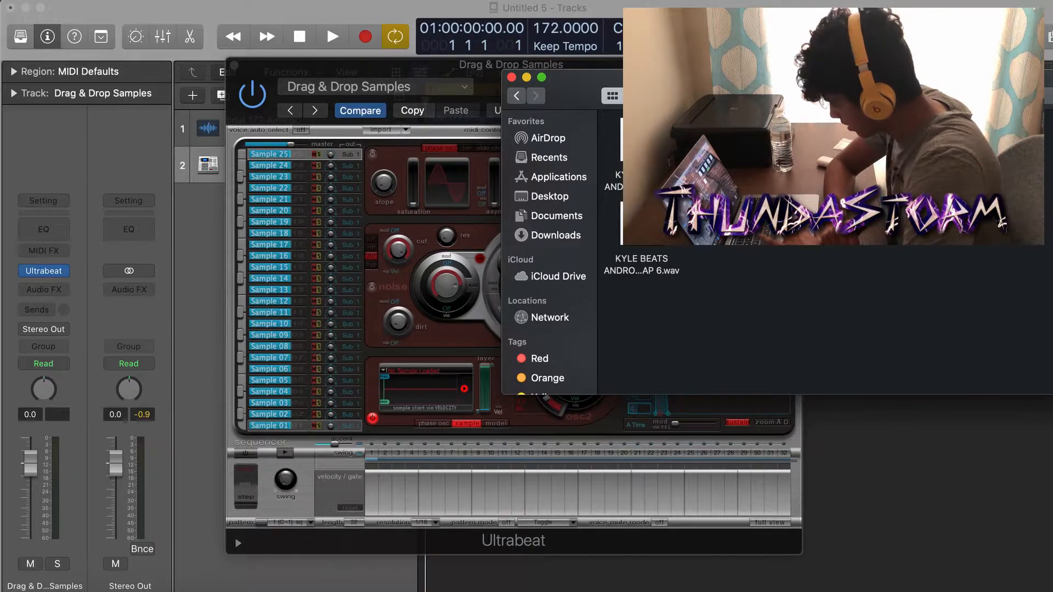
drag(640, 270, 427, 403)
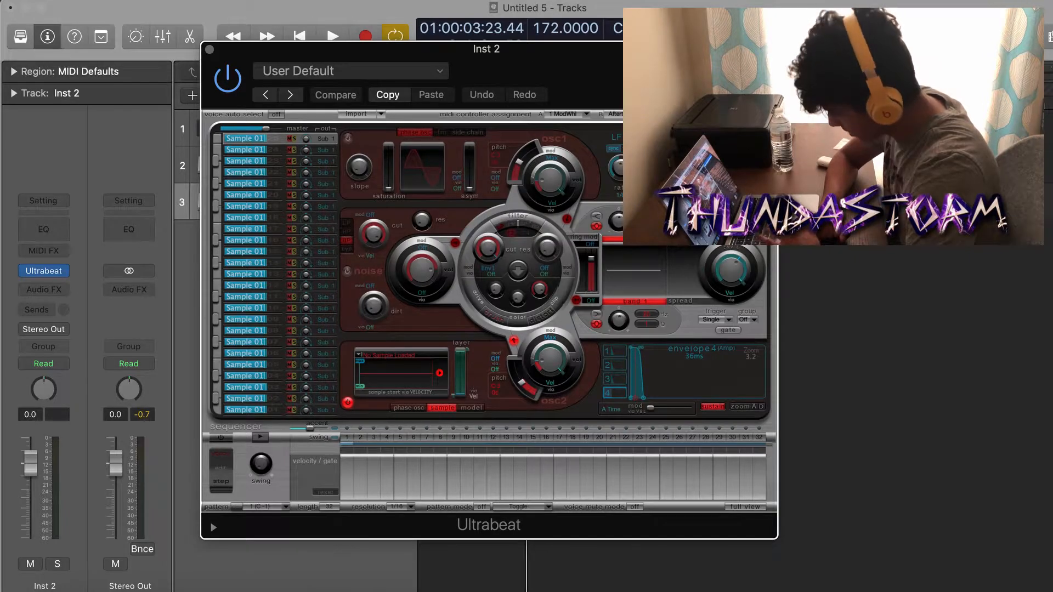
mouse_move(569, 89)
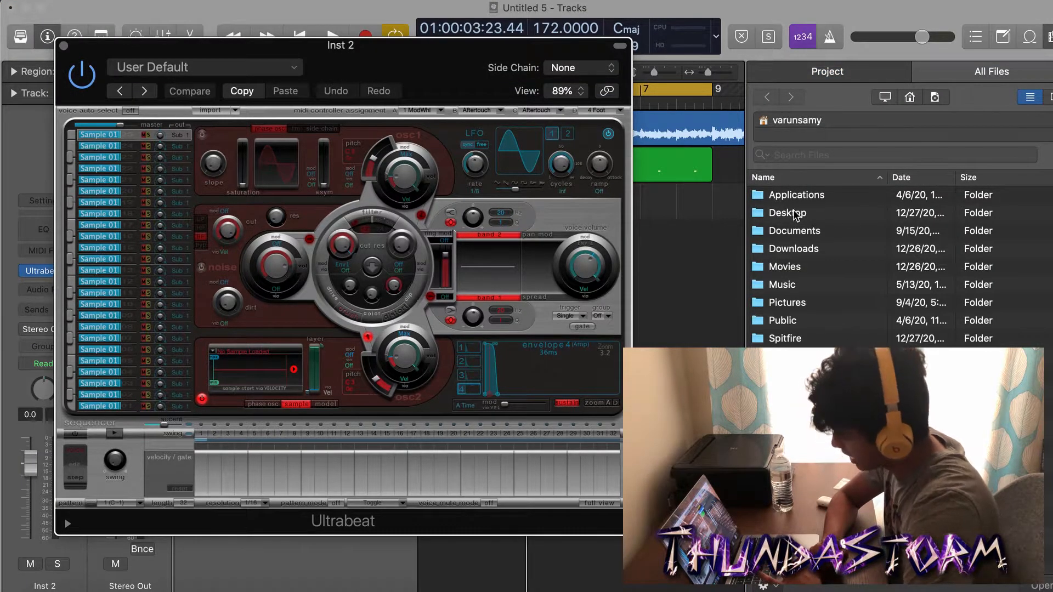
- Browse Desktop > Drum Kits > Cxdy - Kid Buu > Hi Hats and audition hi-hat samples
double_click(786, 213)
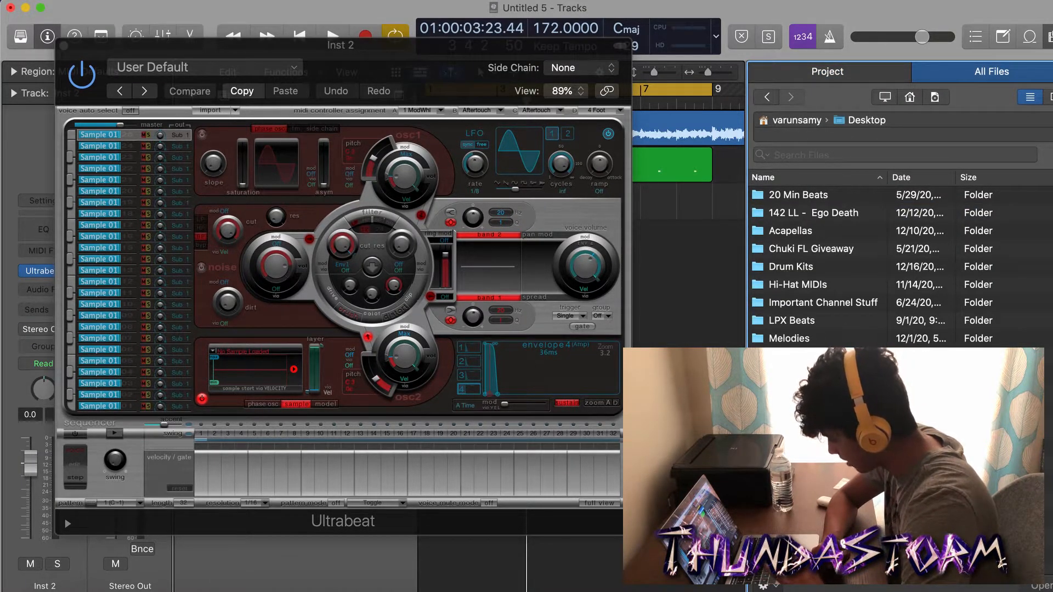
double_click(790, 266)
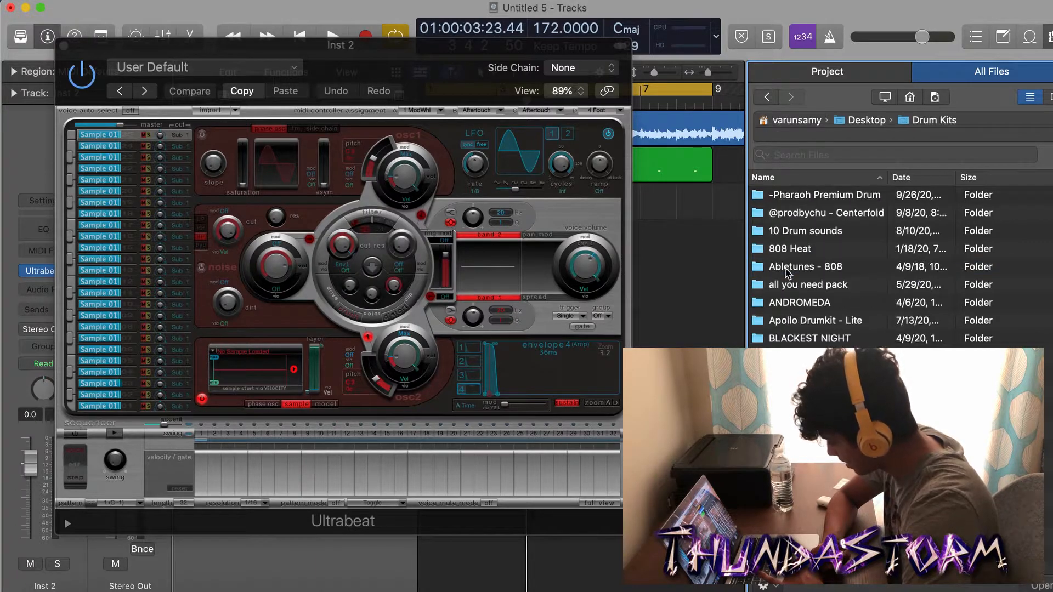
scroll(down, 3)
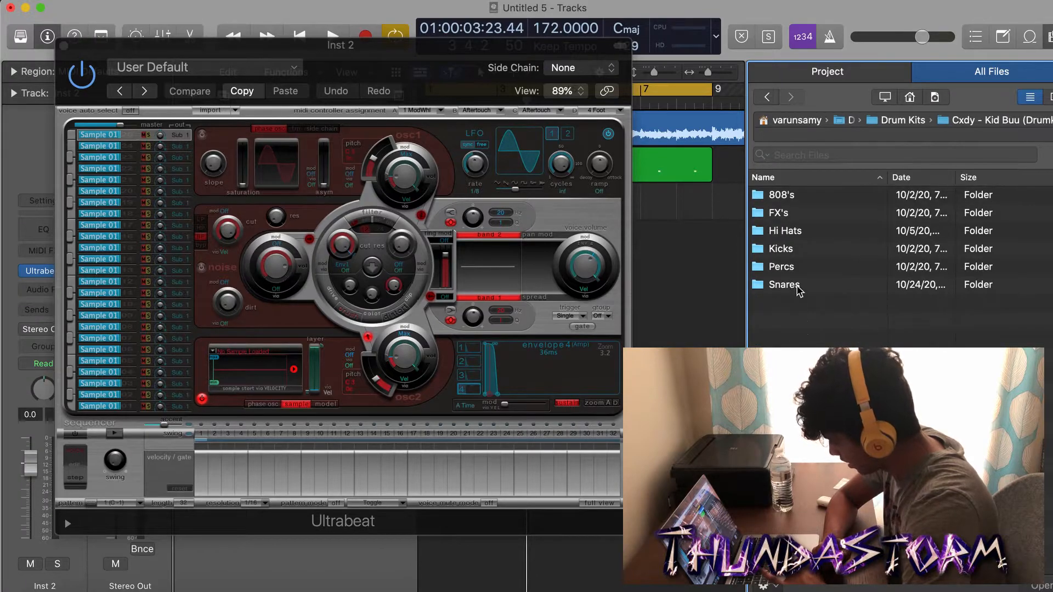
double_click(784, 230)
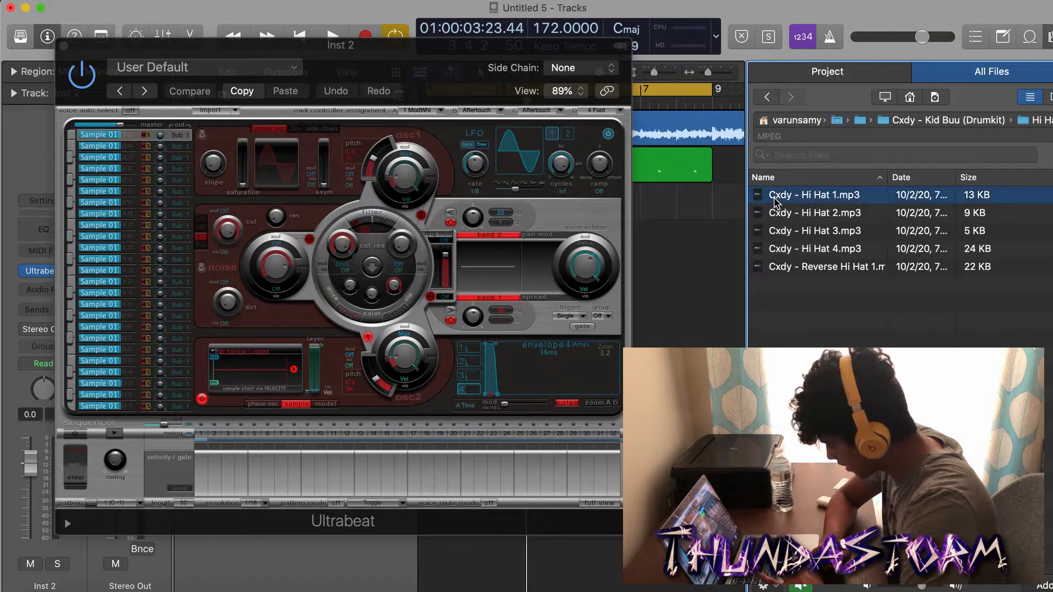
click(814, 212)
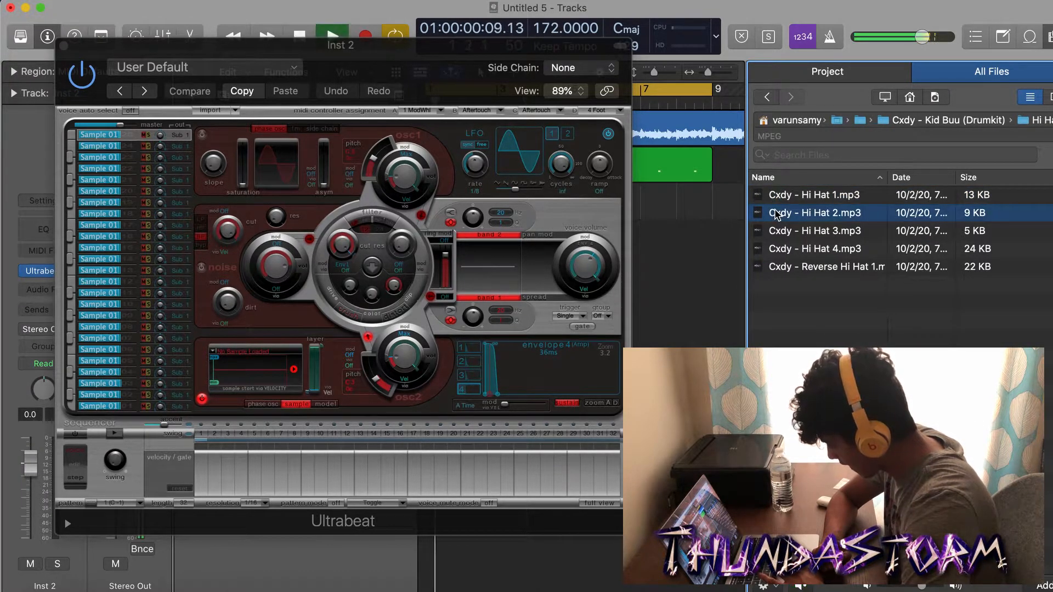
click(816, 266)
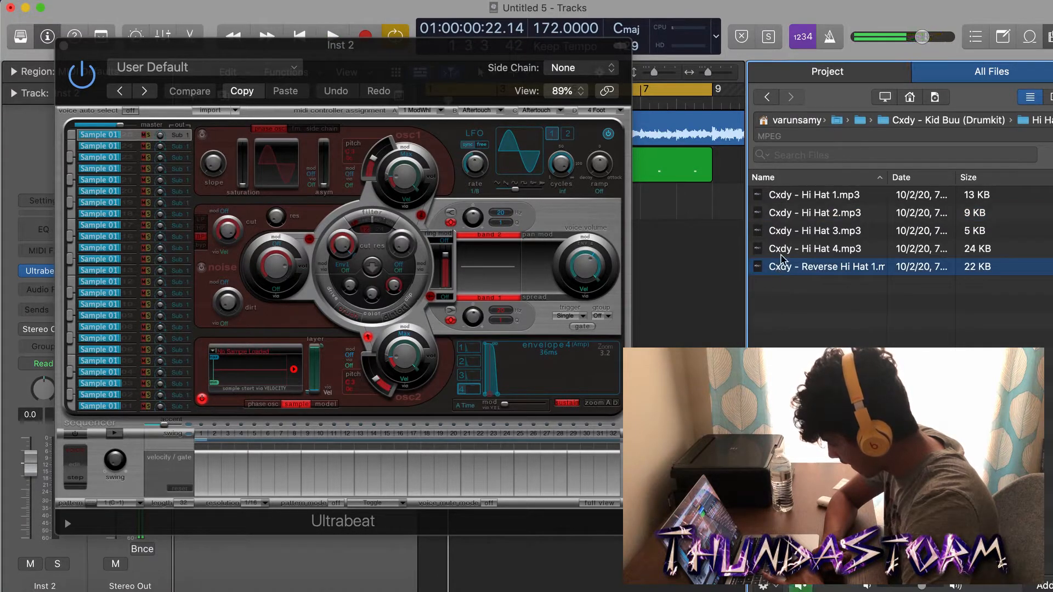
click(814, 230)
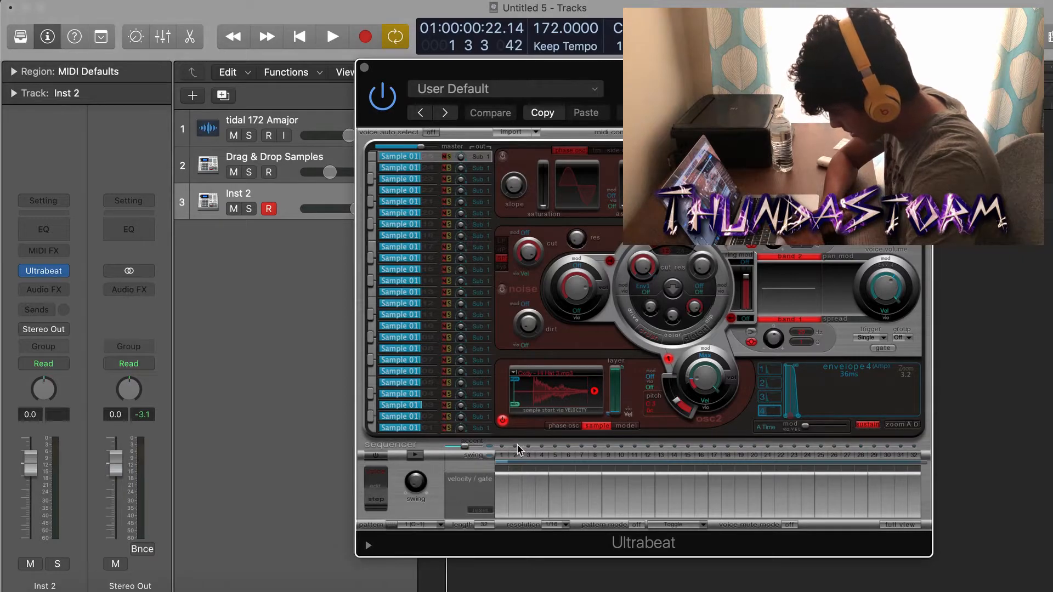
- Enable every step-sequencer step for the hi-hat voice and set Inst 2 to -11.8 dB
click(331, 37)
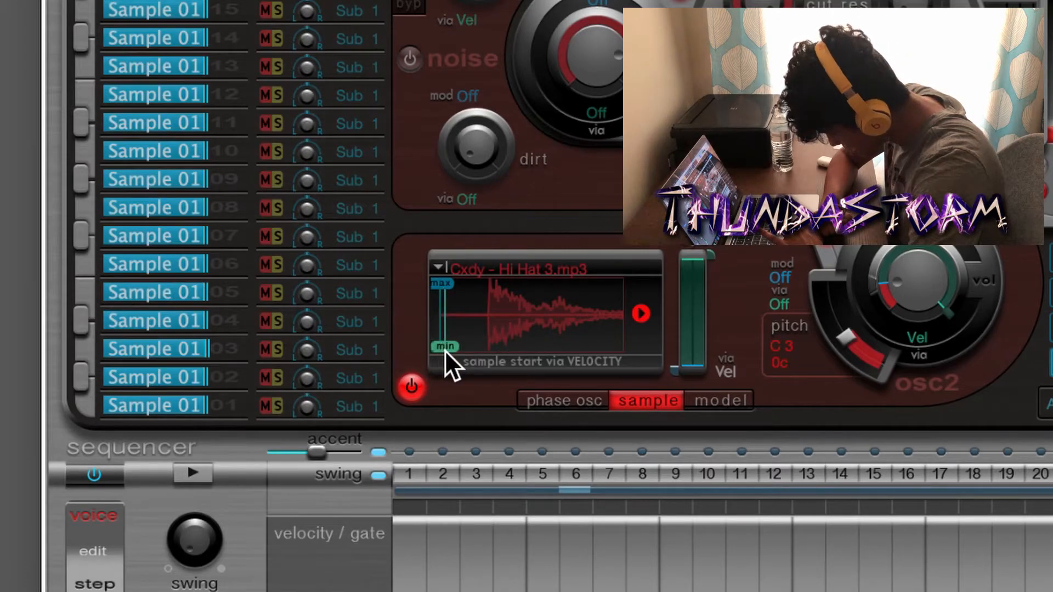
drag(444, 346, 483, 346)
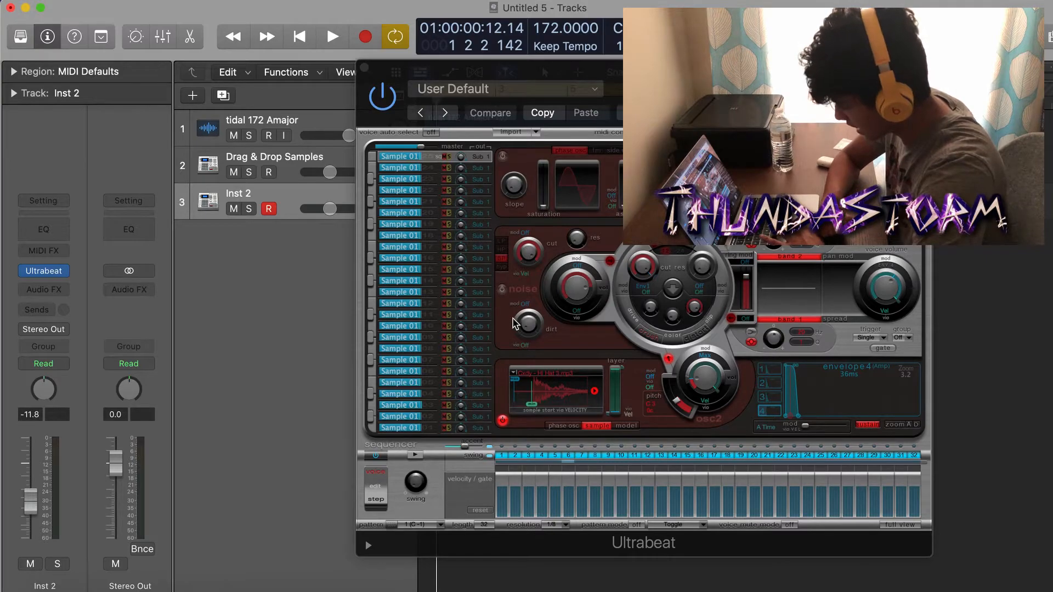
- Drag the Ultrabeat hi-hat pattern into the Inst 2 lane, fader at -22 dB
click(332, 37)
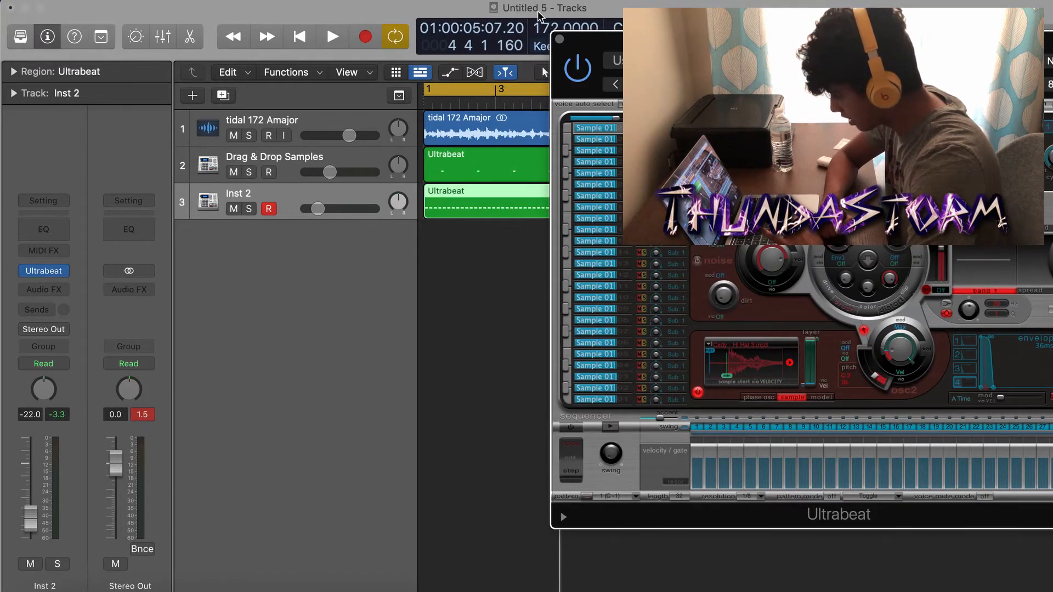
- Open the hi-hat region in the Piano Roll and move selected notes above and below C4
click(575, 69)
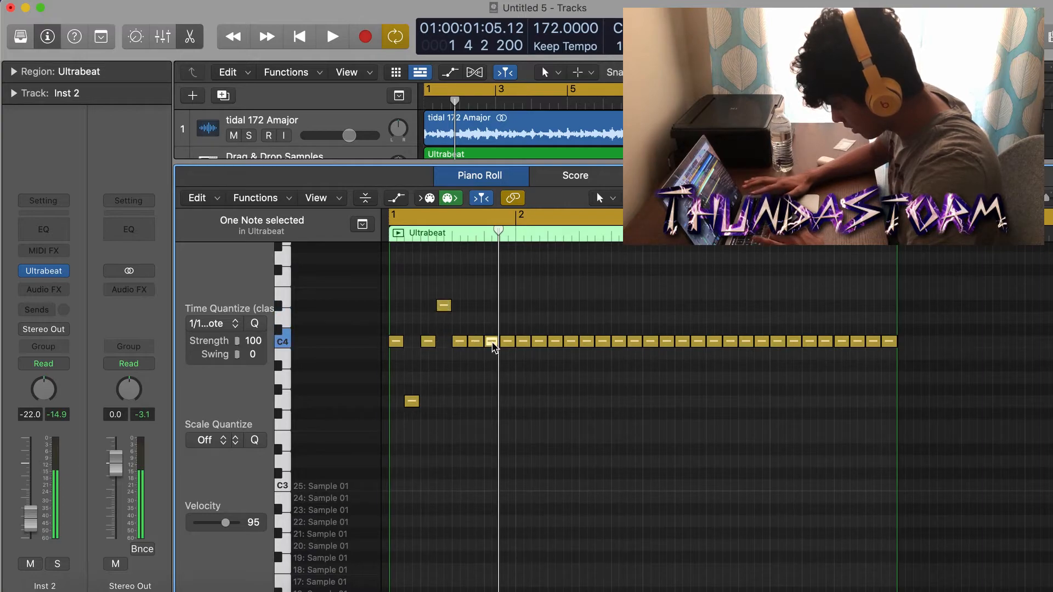
click(330, 36)
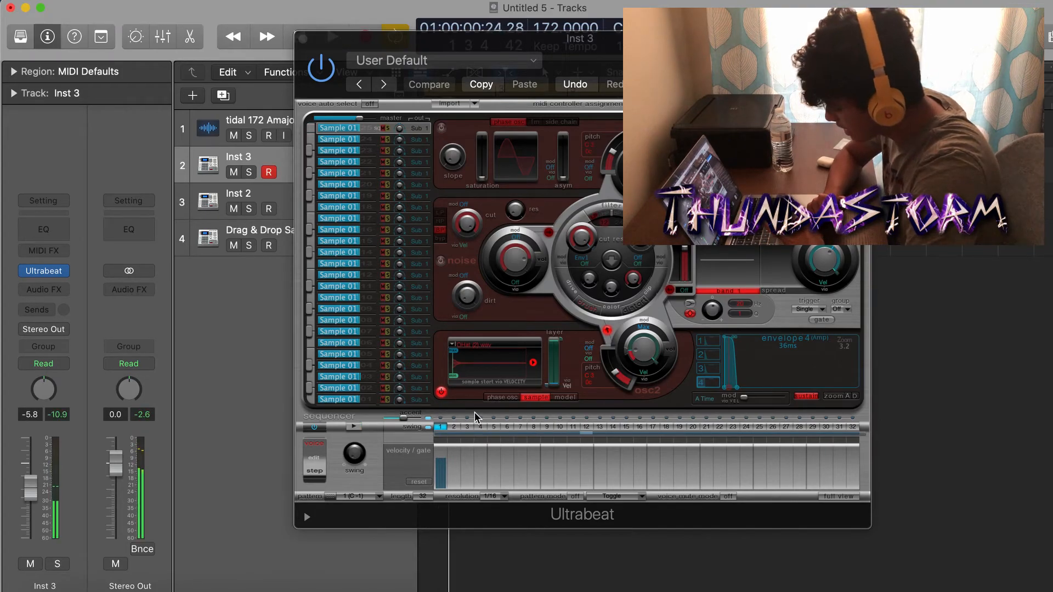
mouse_move(790, 350)
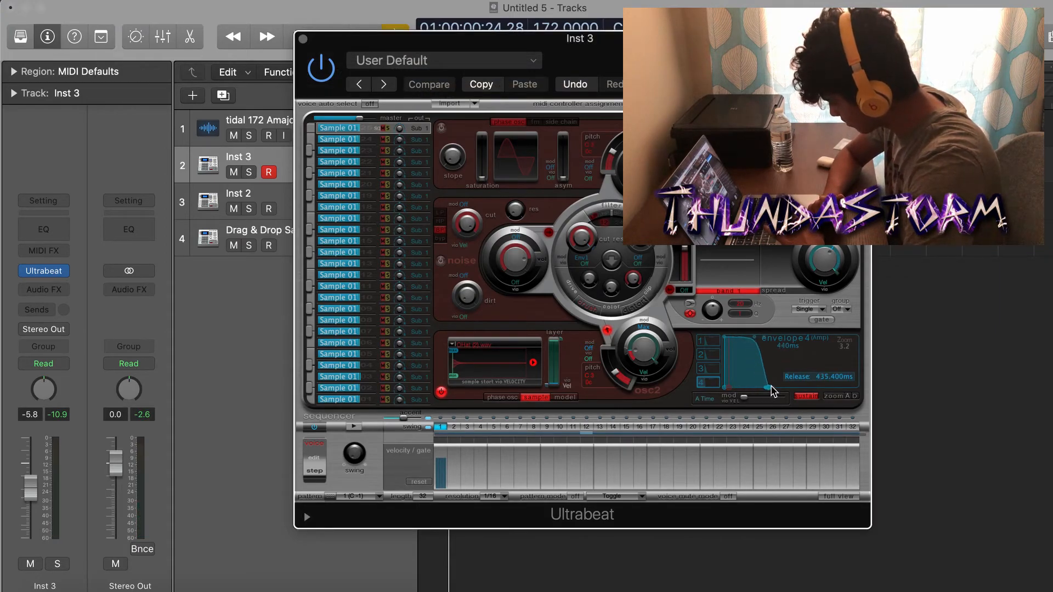
- Drag Envelope 4's release out to about 1.1 s, then back to roughly 330 ms
drag(769, 390, 798, 389)
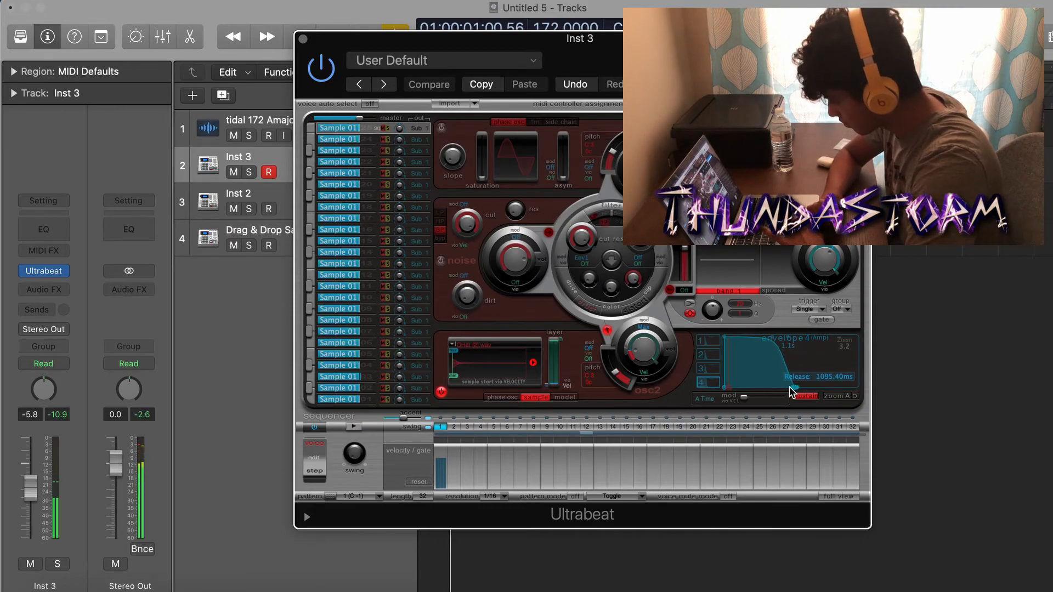
drag(792, 374, 766, 392)
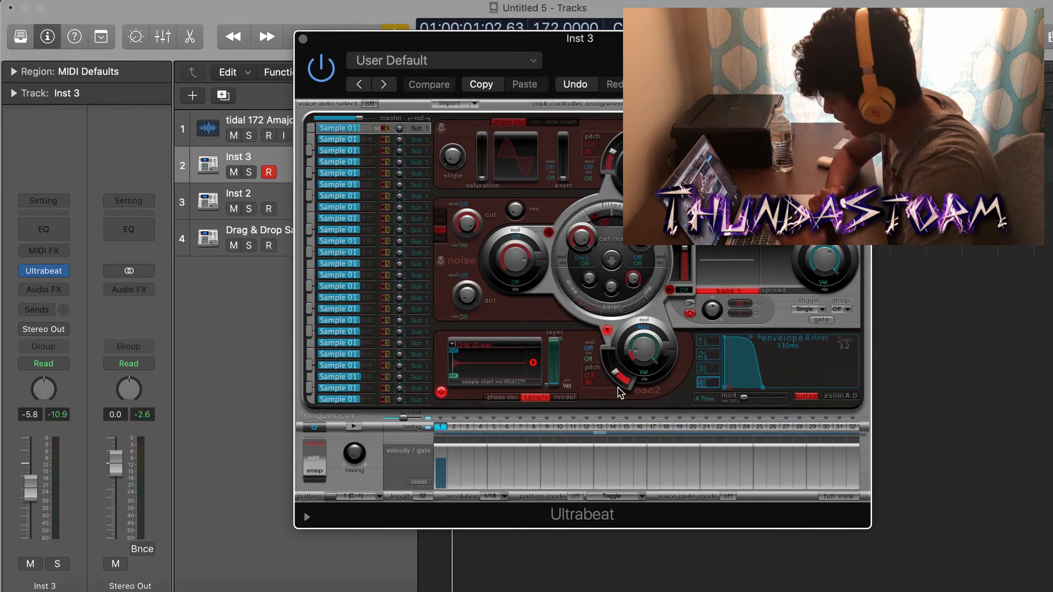
mouse_move(715, 415)
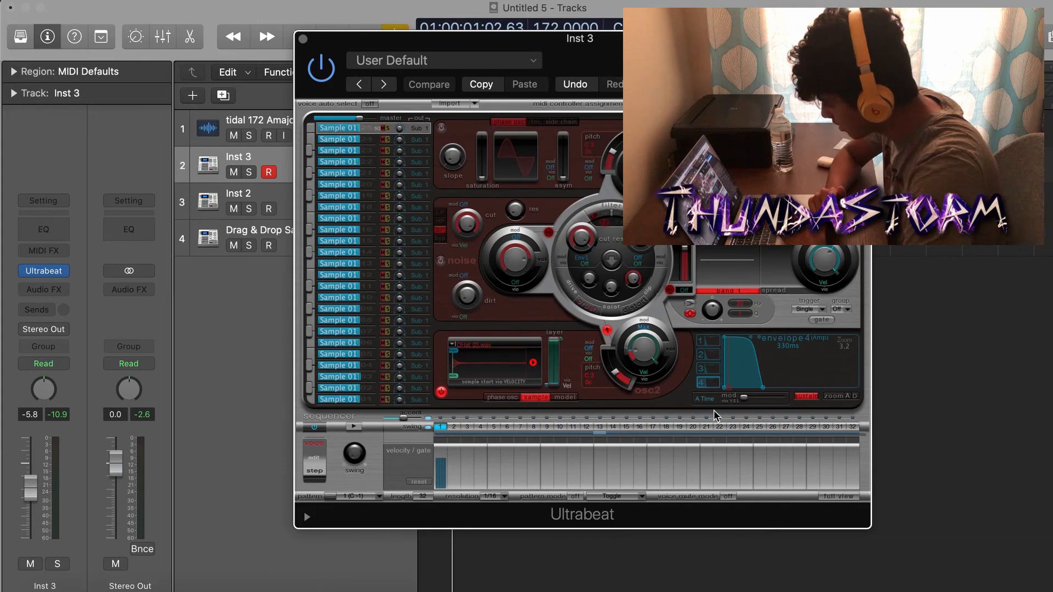